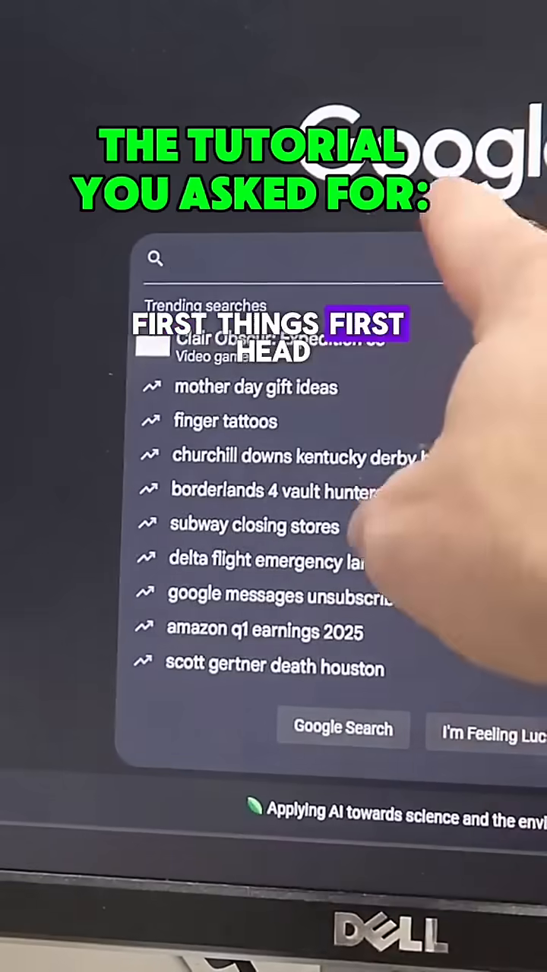
- Search Google for the Windows 11 download page and reach Microsoft's Download Windows 11 page
{"action": "type", "text": "down"}
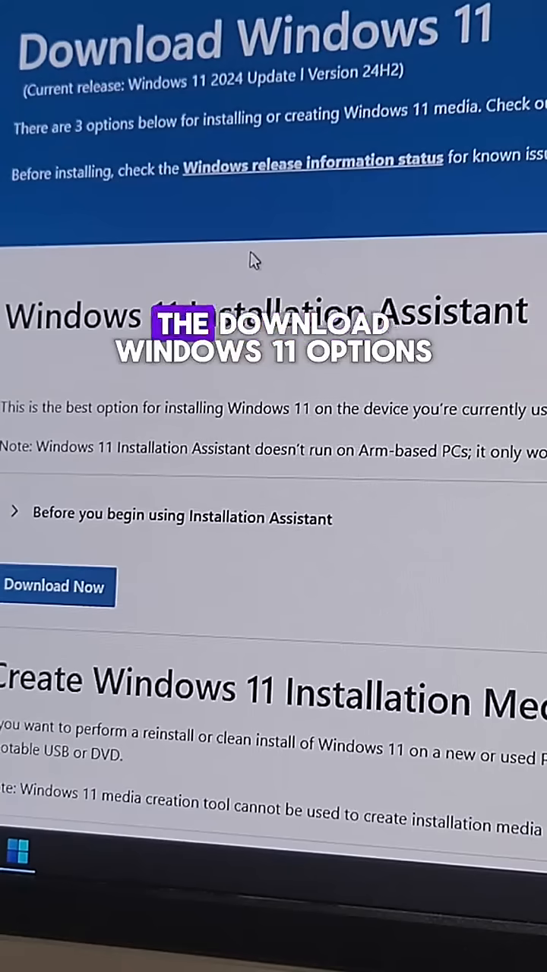
- Bring the Download Windows 11 Disk Image (ISO) section into view
{"action": "scroll", "scroll_direction": "down", "scroll_amount": 3}
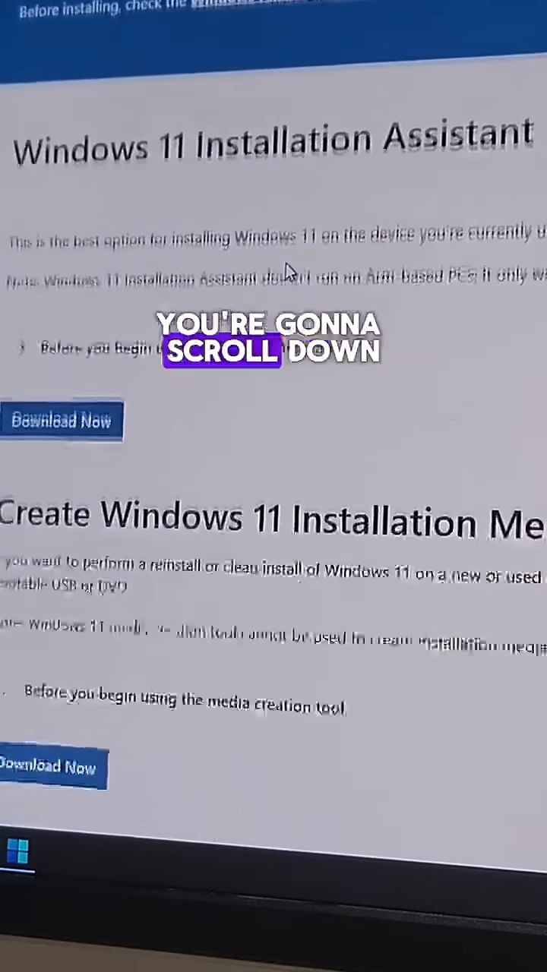
{"action": "scroll", "scroll_direction": "down", "scroll_amount": 3}
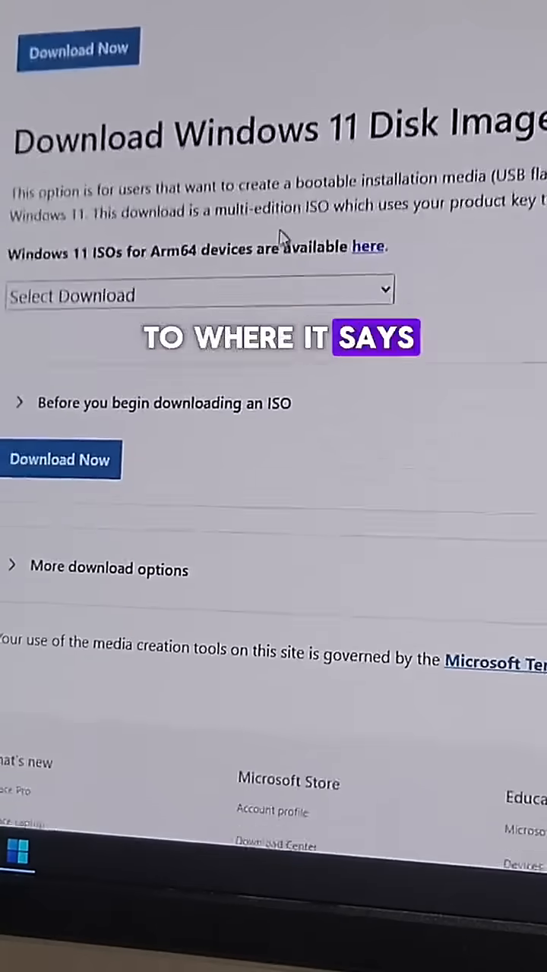
{"action": "scroll", "scroll_direction": "up", "scroll_amount": 3}
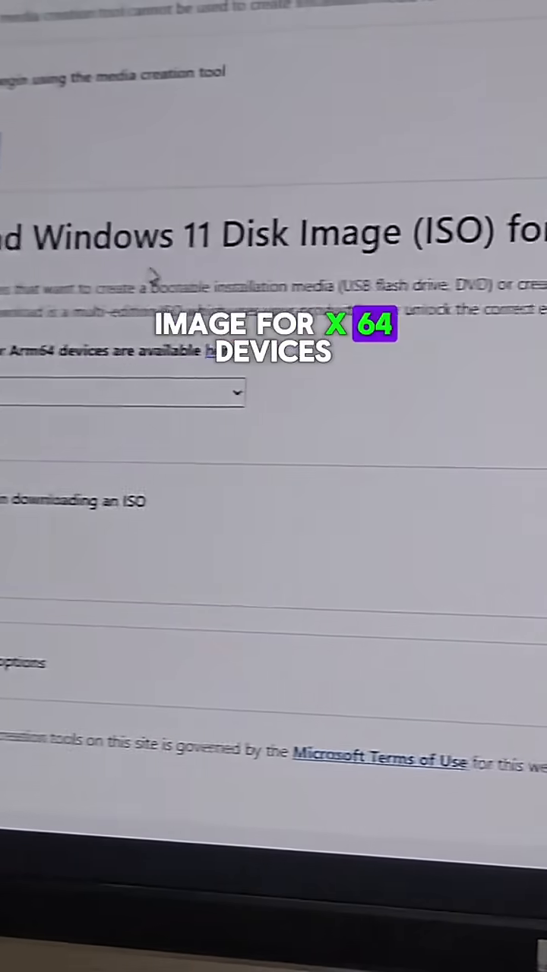
- Choose Windows 11 (multi-edition ISO for x64 devices) and request it with Download Now
{"action": "left_click", "coordinate": [209, 403]}
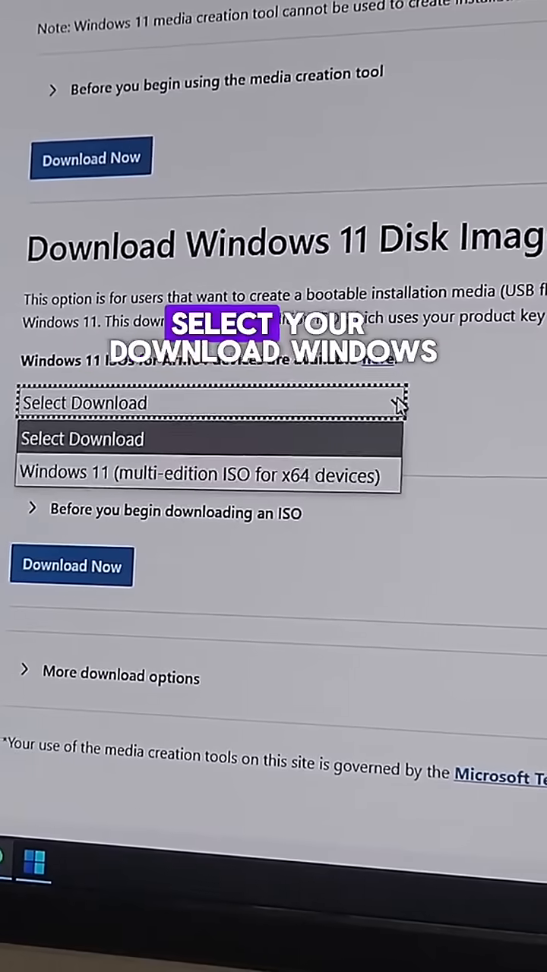
{"action": "left_click", "coordinate": [205, 474]}
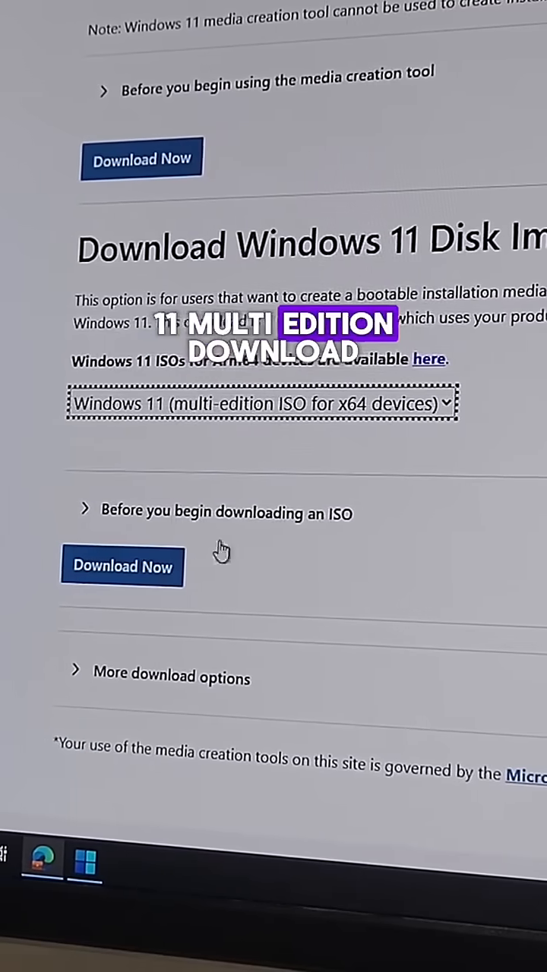
{"action": "left_click", "coordinate": [122, 566]}
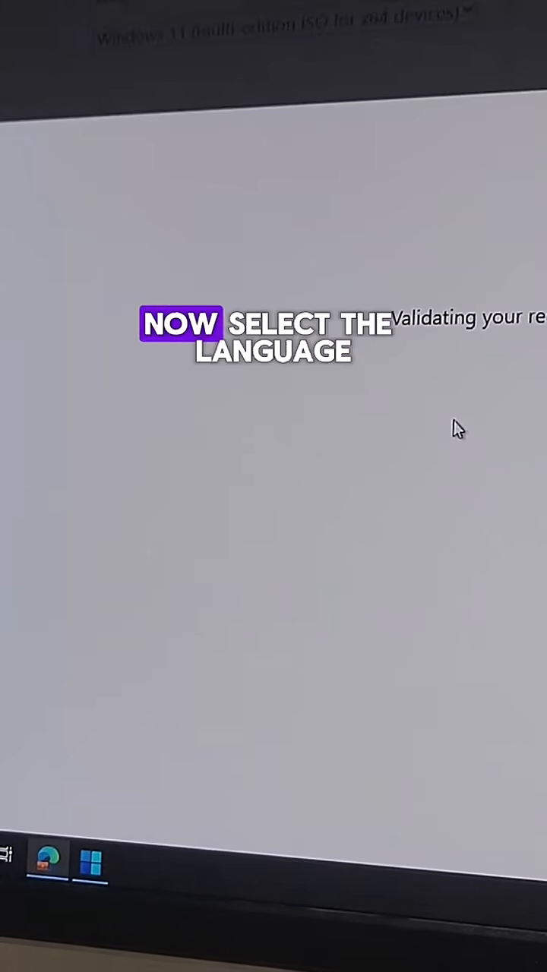
{"action": "left_click", "coordinate": [286, 404]}
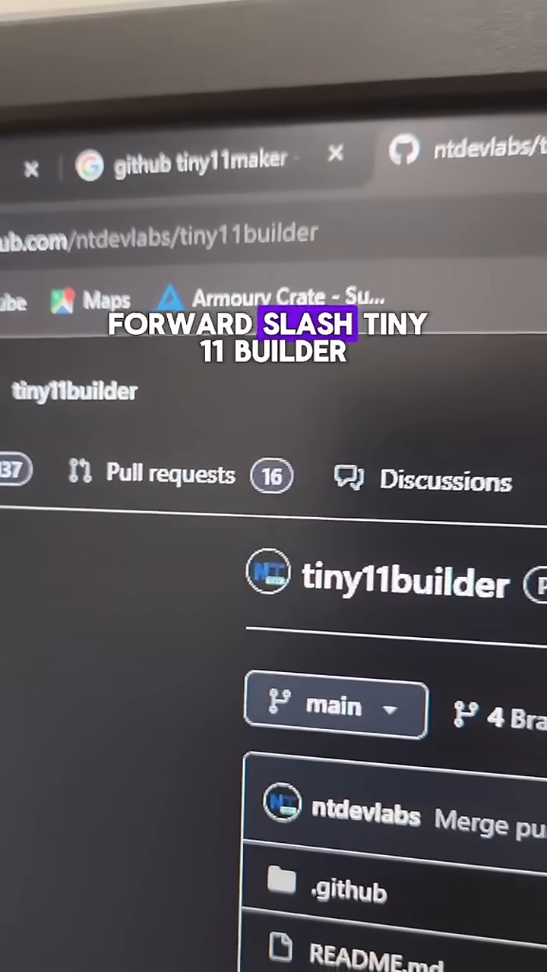
- Browse the tiny11builder README to its instructions and list of removed apps
{"action": "scroll", "scroll_direction": "down", "scroll_amount": 3}
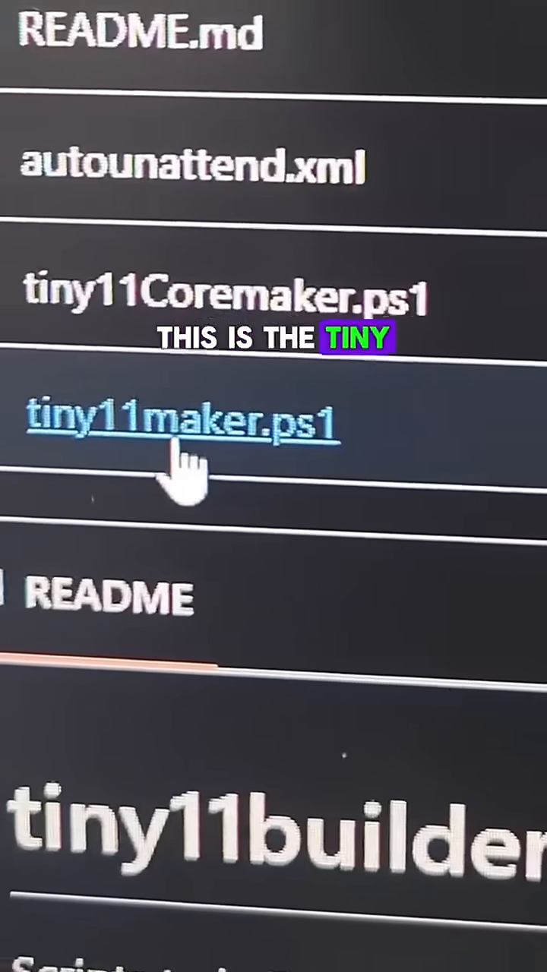
{"action": "left_click", "coordinate": [182, 423]}
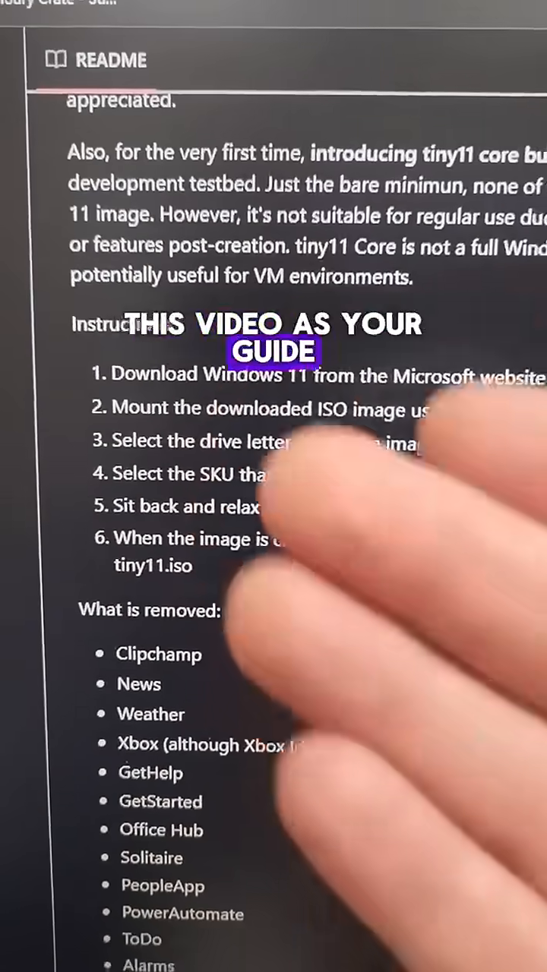
{"action": "scroll", "scroll_direction": "down", "scroll_amount": 3}
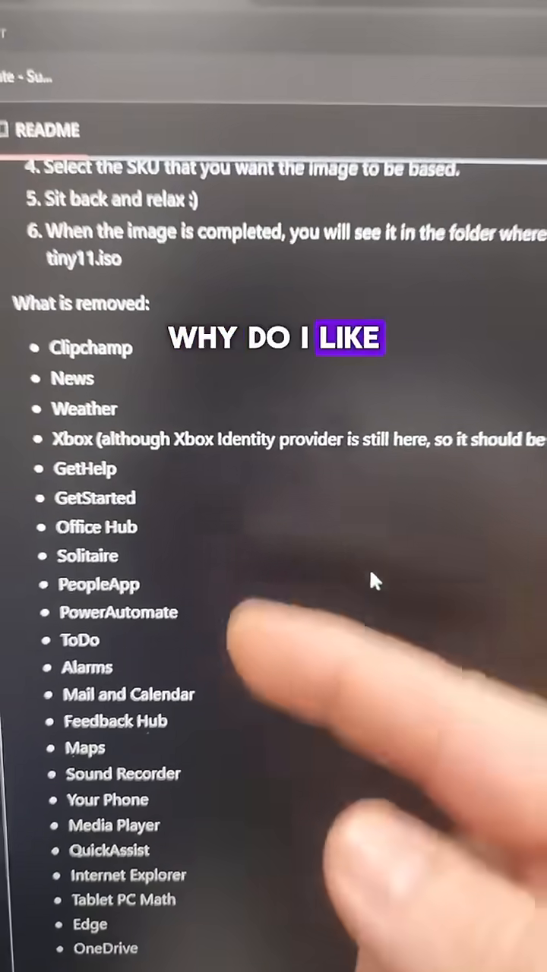